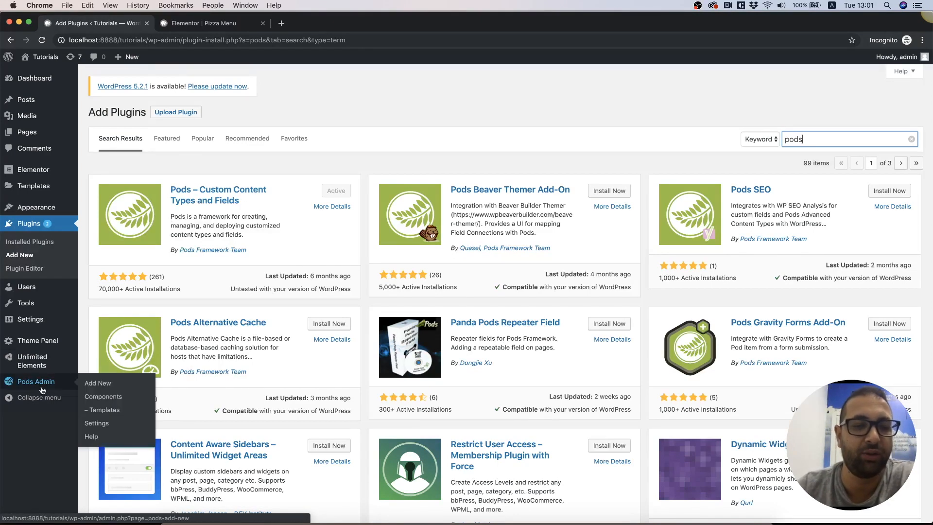
Switch to the Elementor Pizza Menu tab showing four $15.00 Margarita Pizza placeholders.
{"action": "left_click", "coordinate": [212, 23]}
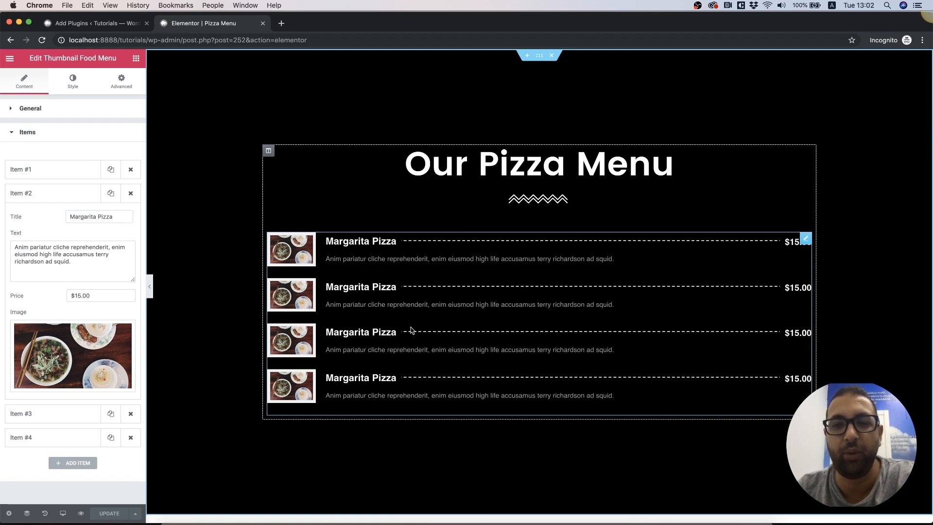
Return to WordPress admin and create the menu_item custom post type with Pods.
{"action": "left_click", "coordinate": [96, 23]}
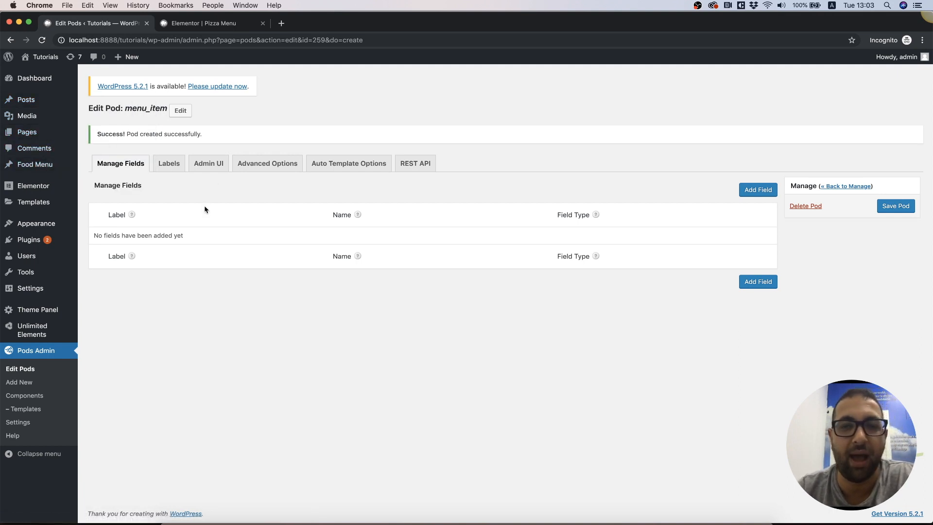
Add a plain-text Price field and a file/image/video Image field, then save the pod.
{"action": "left_click", "coordinate": [895, 205]}
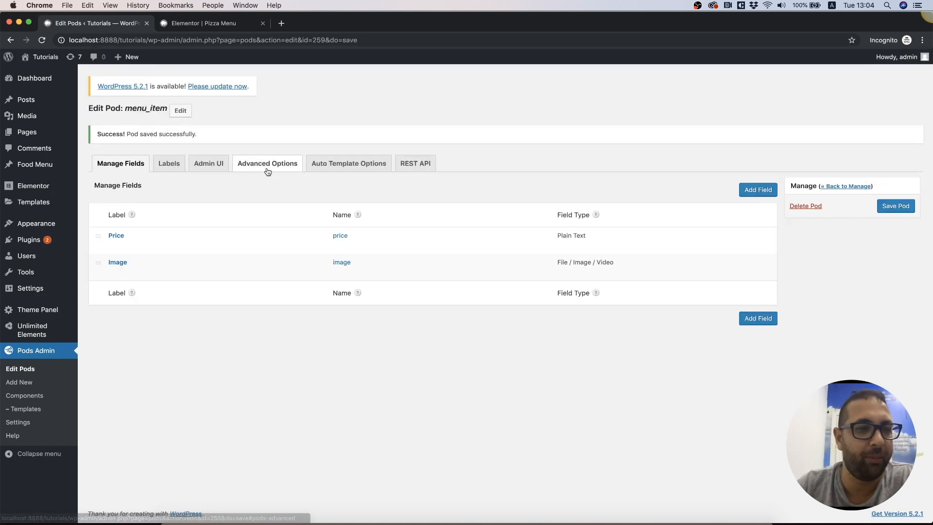
Start a Food Menu item 'Margarita Pizza' described as cheese, tomatoes and amazing sauce.
{"action": "left_click", "coordinate": [35, 164]}
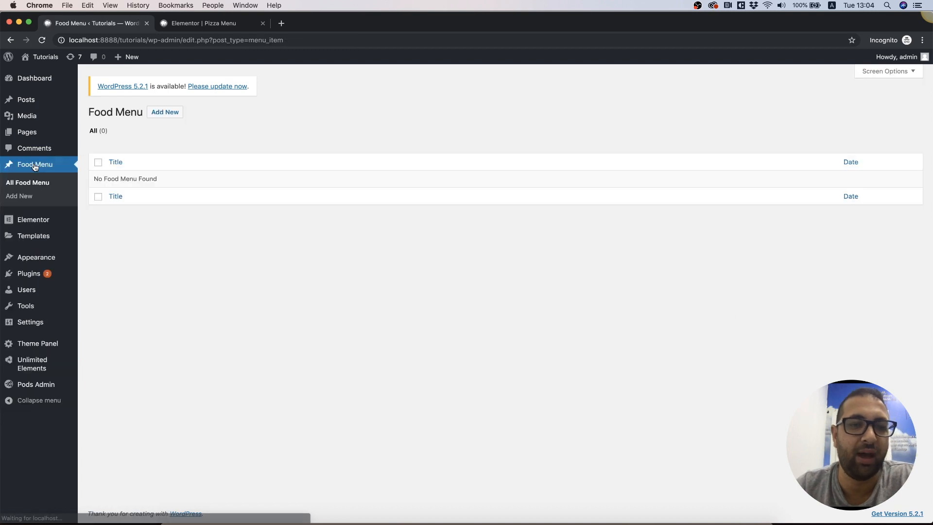
{"action": "left_click", "coordinate": [18, 195]}
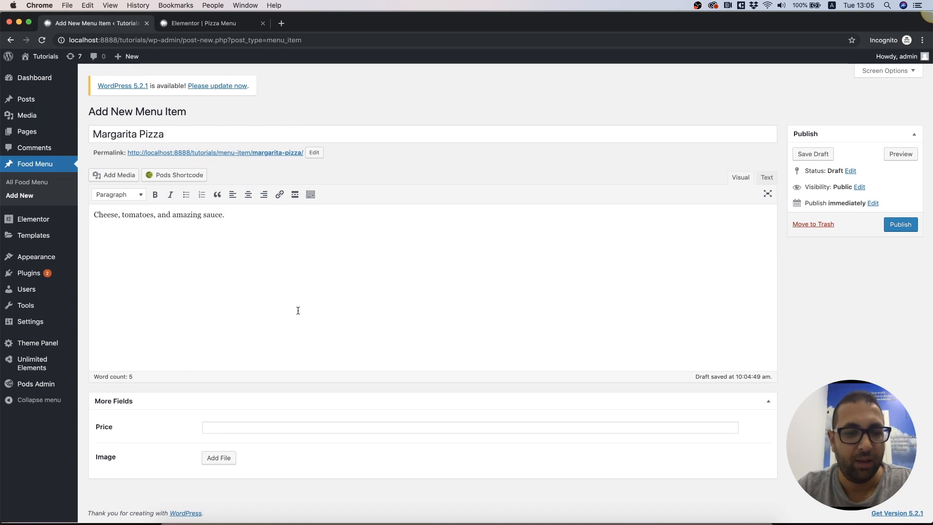
Give Margarita Pizza a $22 price and the pizza-1 image, then publish it.
{"action": "left_click", "coordinate": [219, 458]}
{"action": "type", "text": "$22"}
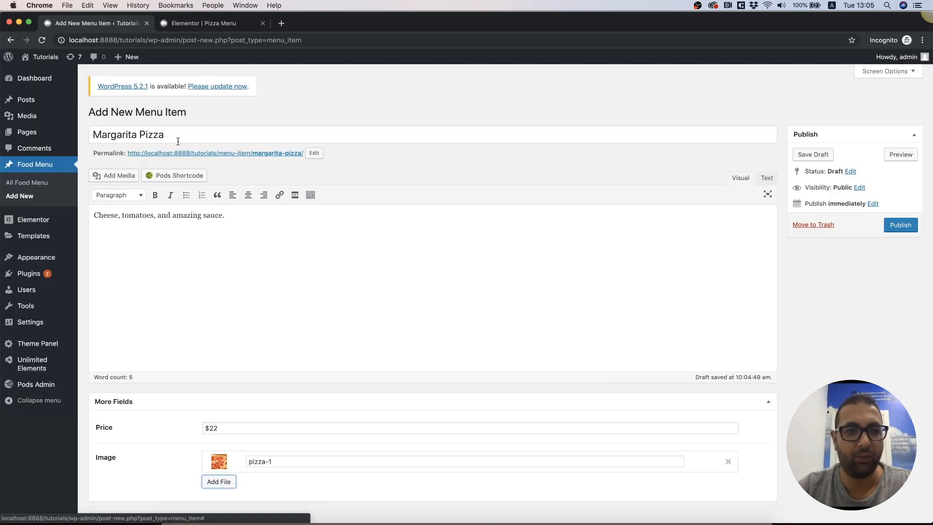
{"action": "left_click", "coordinate": [900, 225]}
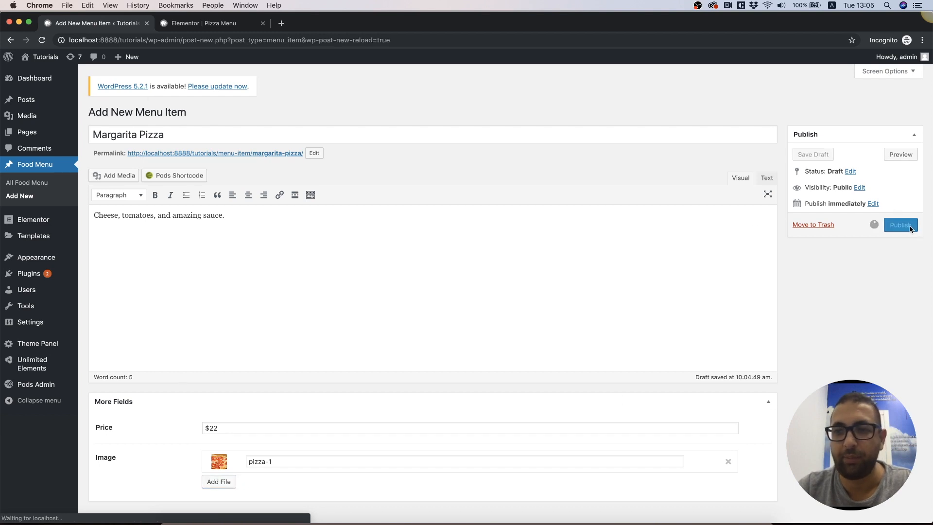
Create and publish Spicy Pizza with its description, $18 price and a pizza image.
{"action": "left_click", "coordinate": [218, 481]}
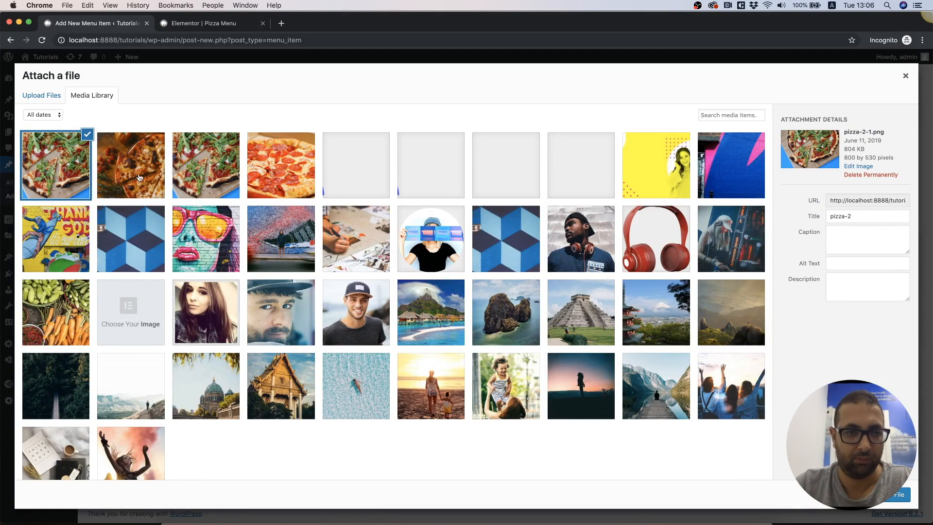
{"action": "left_click", "coordinate": [205, 165]}
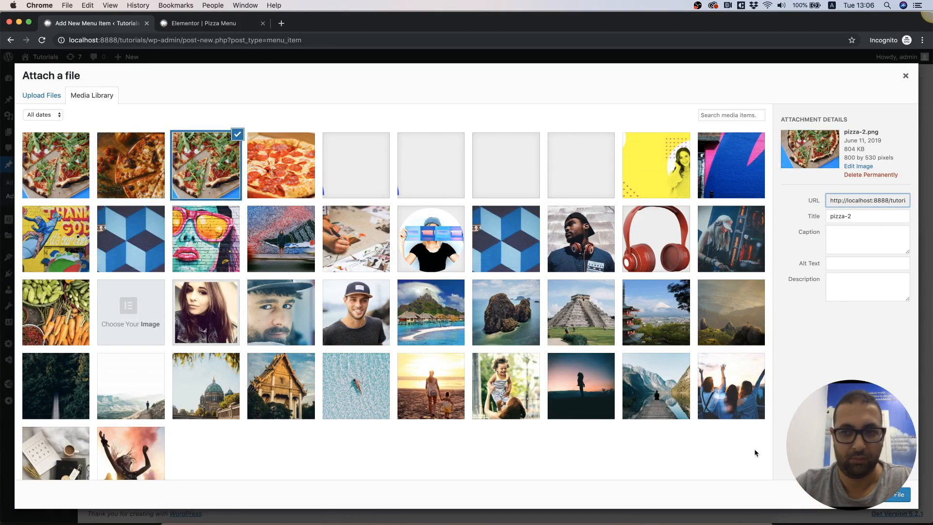
{"action": "left_click", "coordinate": [899, 494]}
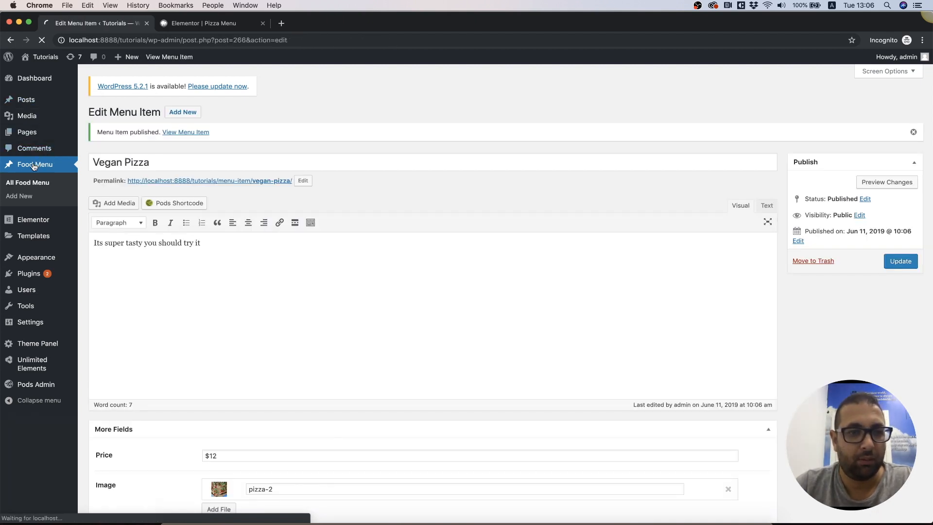
{"action": "left_click", "coordinate": [19, 196]}
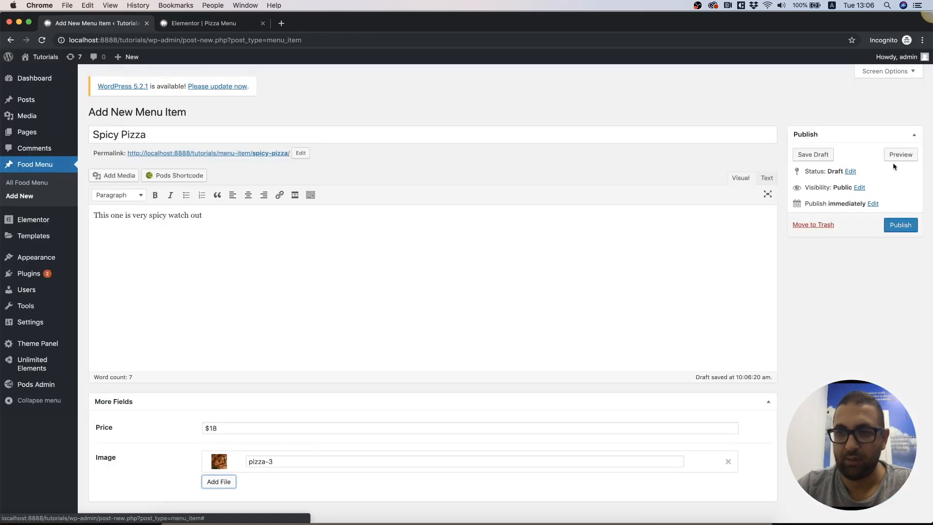
{"action": "left_click", "coordinate": [207, 24]}
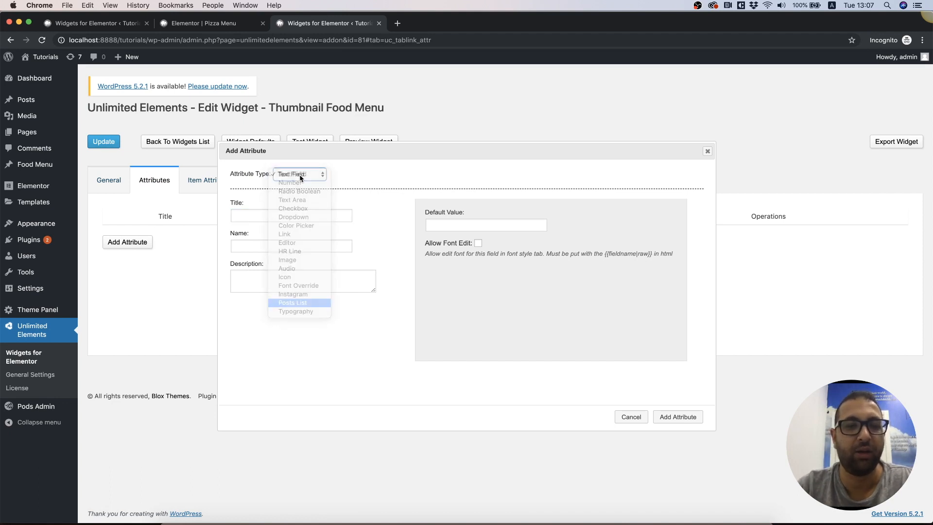
Add a Posts List attribute 'Food Menu' (food_menu) using Spicy Pizza's custom fields.
{"action": "left_click", "coordinate": [292, 303]}
{"action": "type", "text": "Food Menu"}
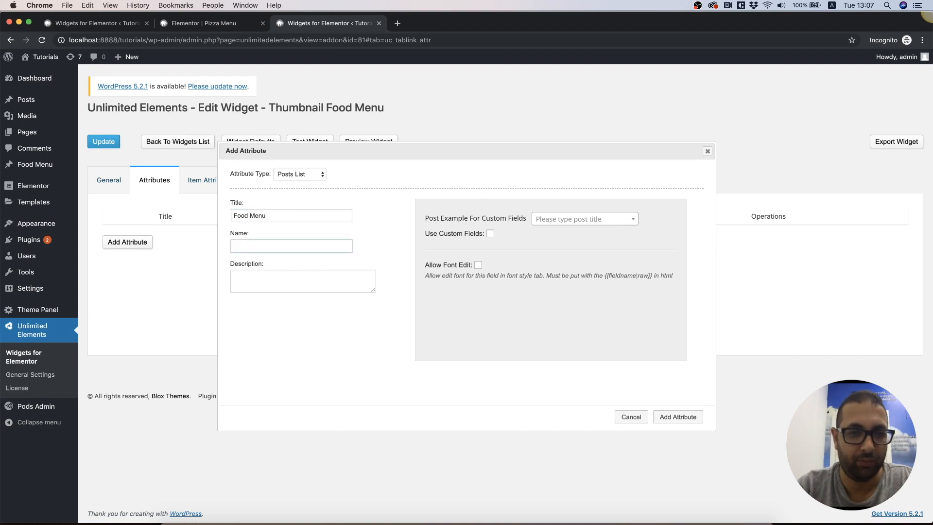
{"action": "left_click", "coordinate": [490, 233]}
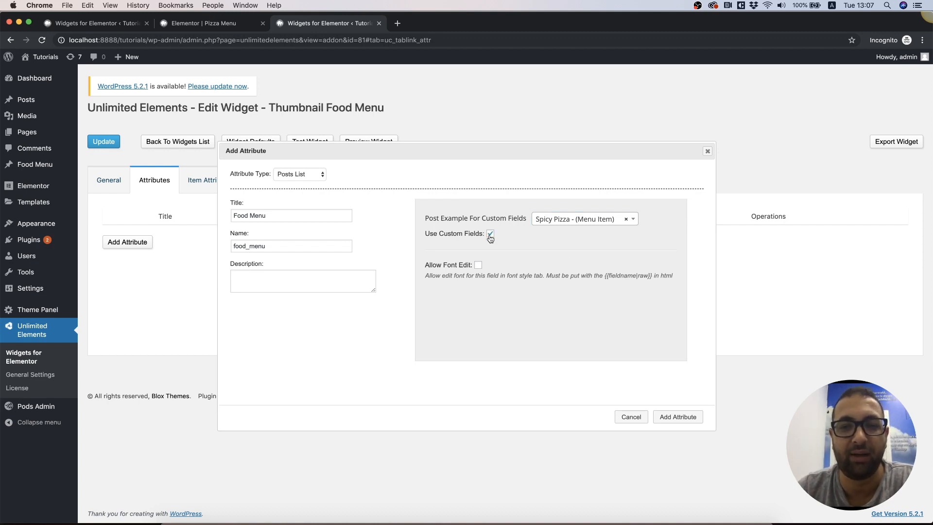
{"action": "left_click", "coordinate": [490, 232]}
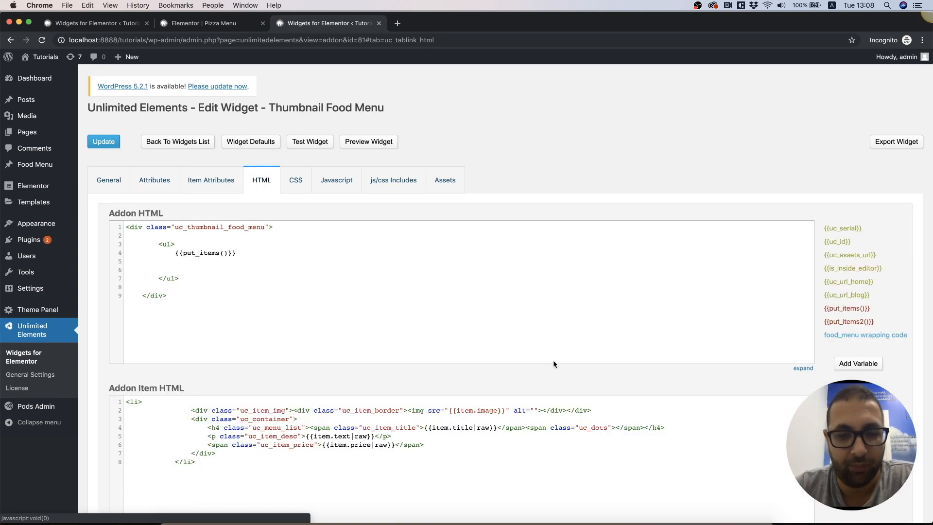
Scroll through the widget's Addon HTML and Addon Item HTML templates.
{"action": "scroll", "scroll_direction": "down", "scroll_amount": 3}
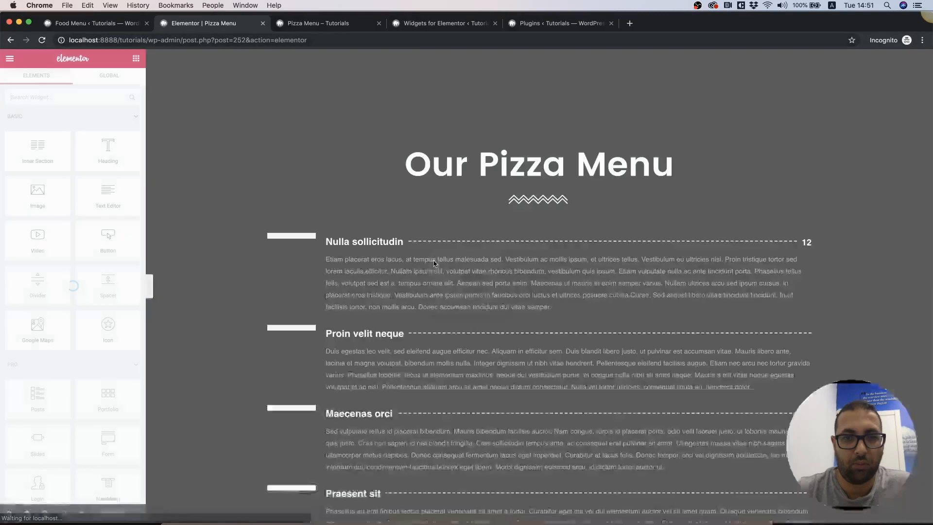
Select the Thumbnail Food Menu widget to show its Post Type, Category and ordering settings.
{"action": "left_click", "coordinate": [97, 131]}
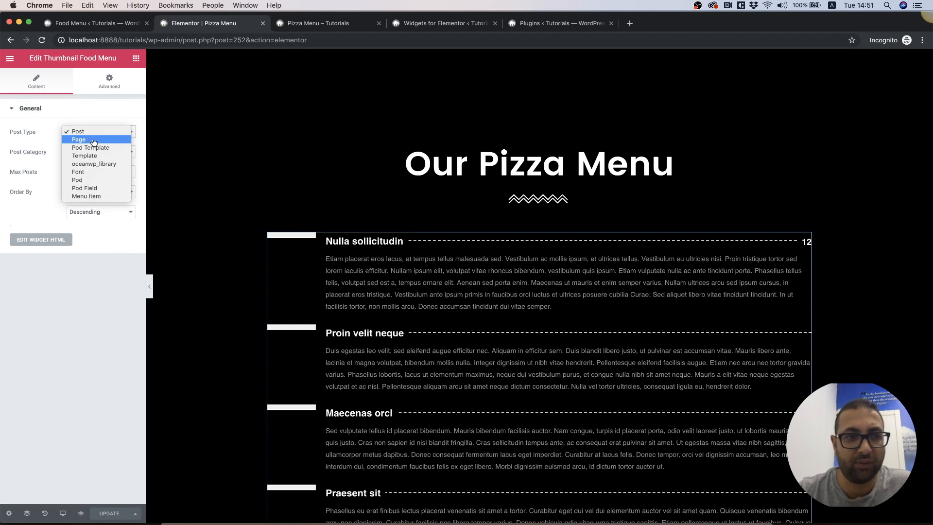
{"action": "left_click", "coordinate": [77, 131]}
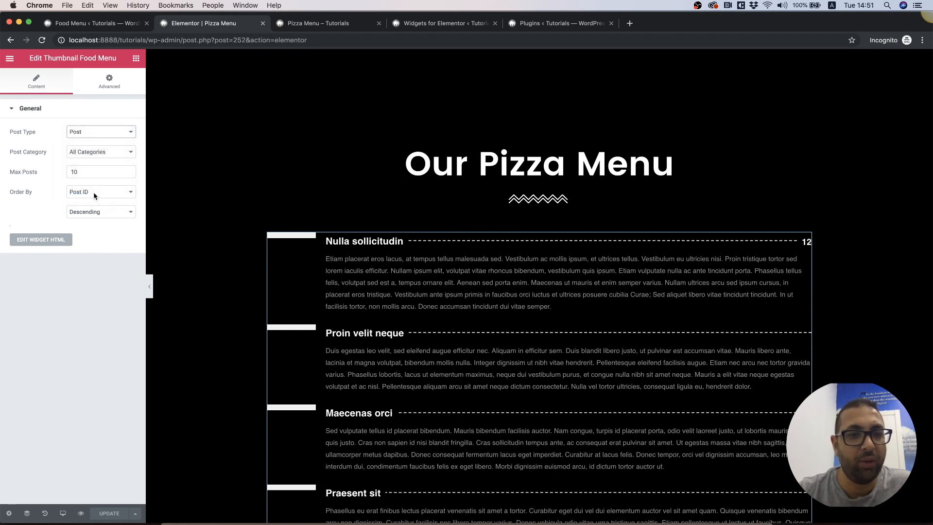
{"action": "left_click", "coordinate": [100, 132]}
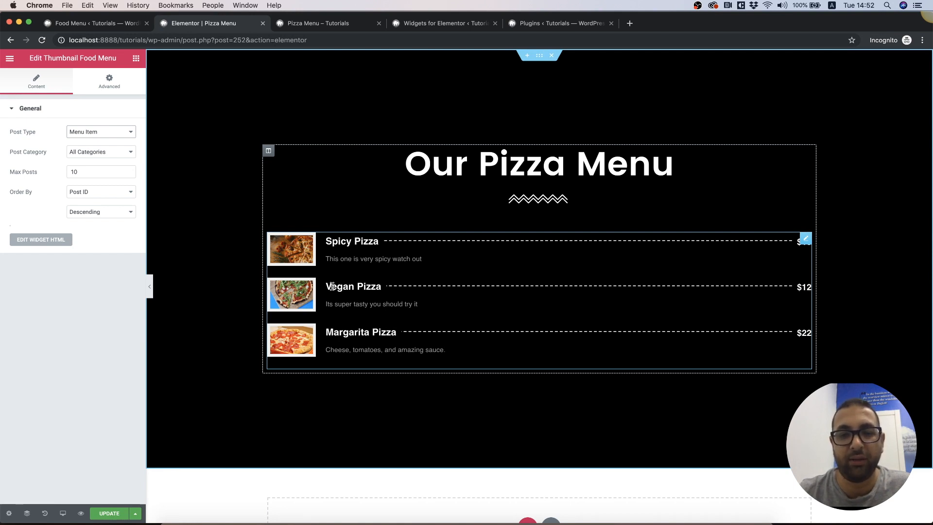
{"action": "mouse_move", "coordinate": [343, 318]}
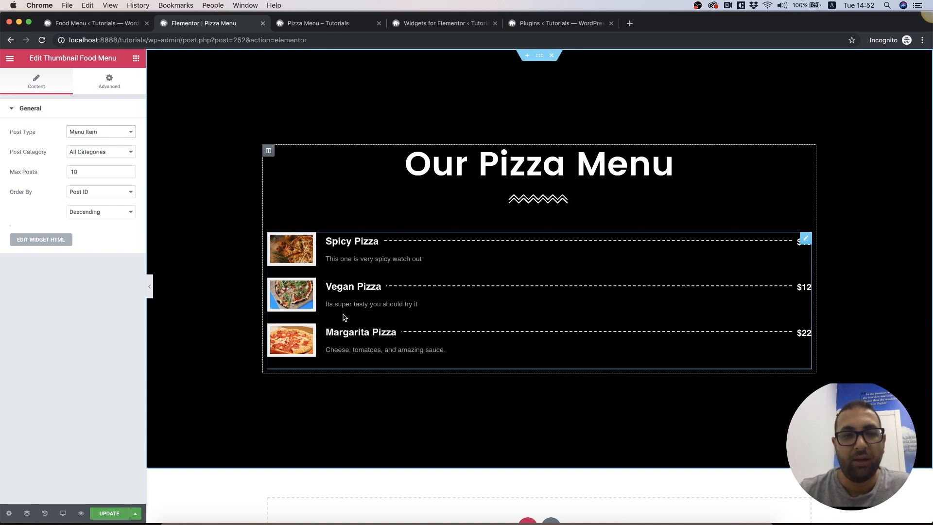
{"action": "mouse_move", "coordinate": [431, 322]}
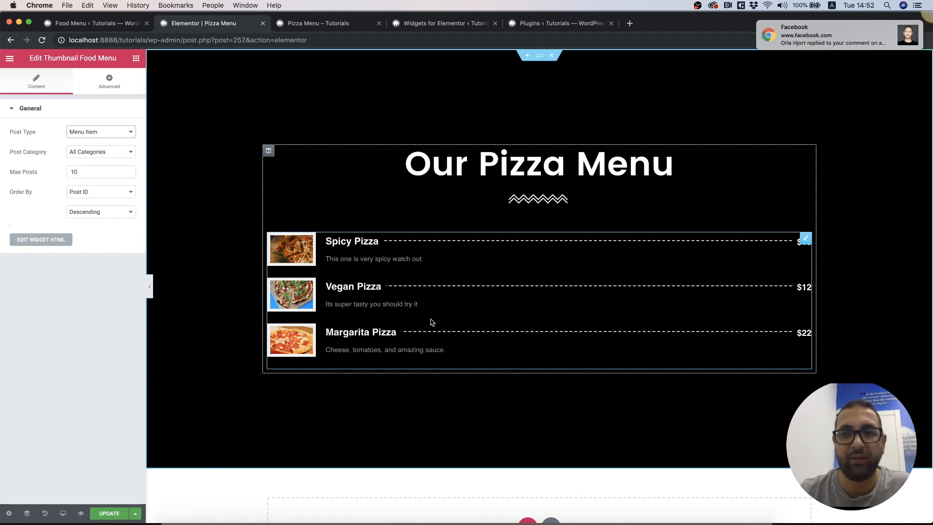